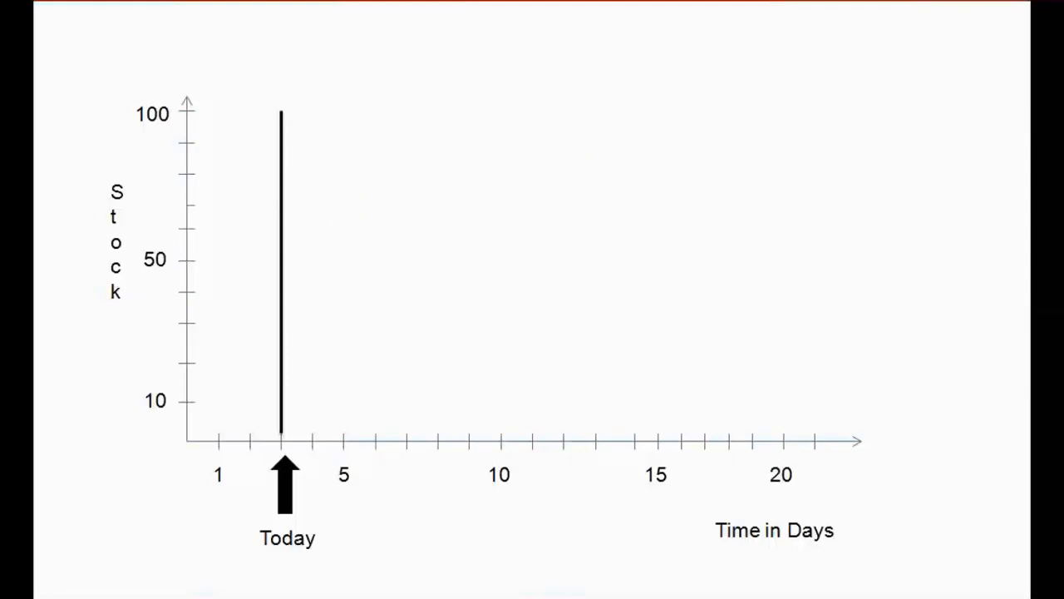
mouse_move(707, 216)
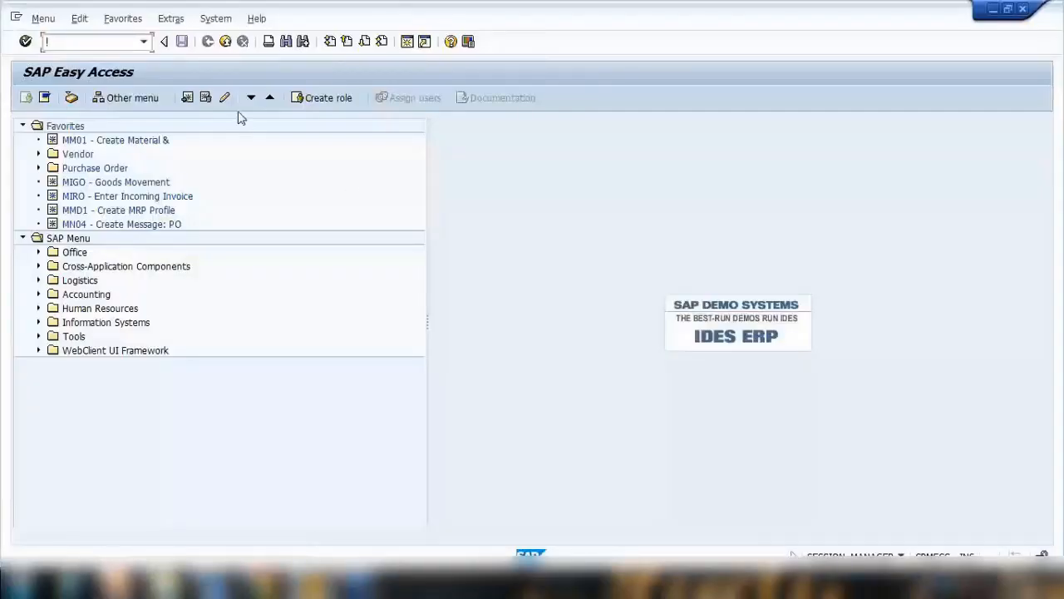
- Run MM02 for material ZZGS1234 at plant 1000 and review the MRP 1 data and MRP type list
text(mm)
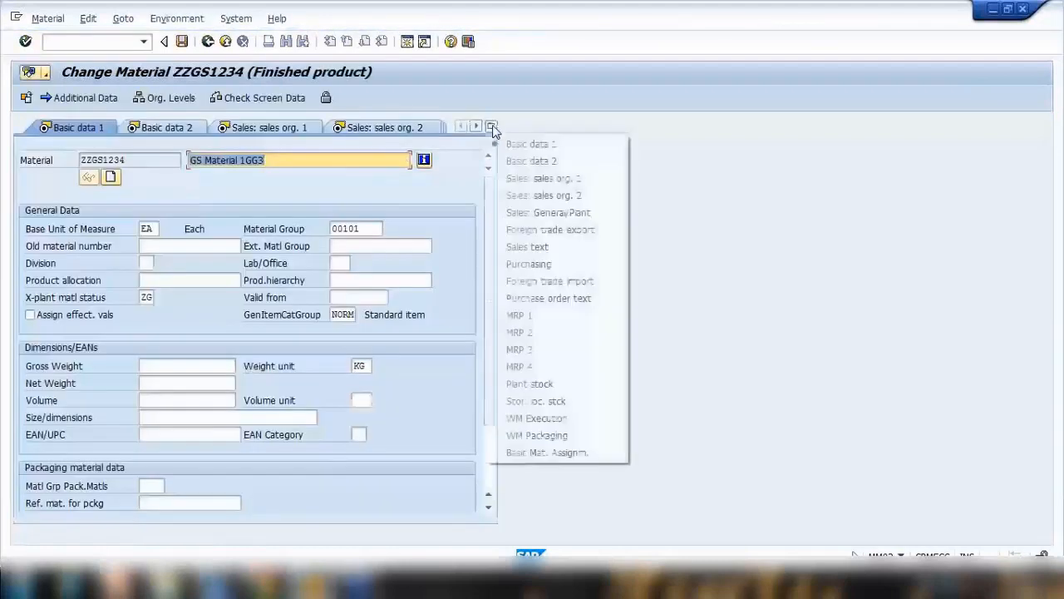
click(519, 314)
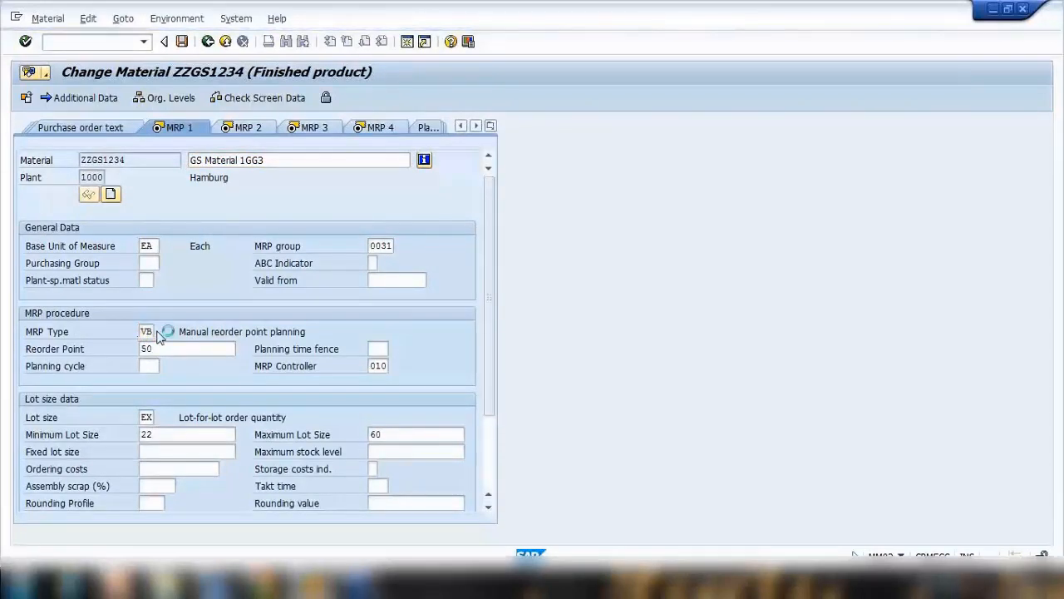
click(167, 331)
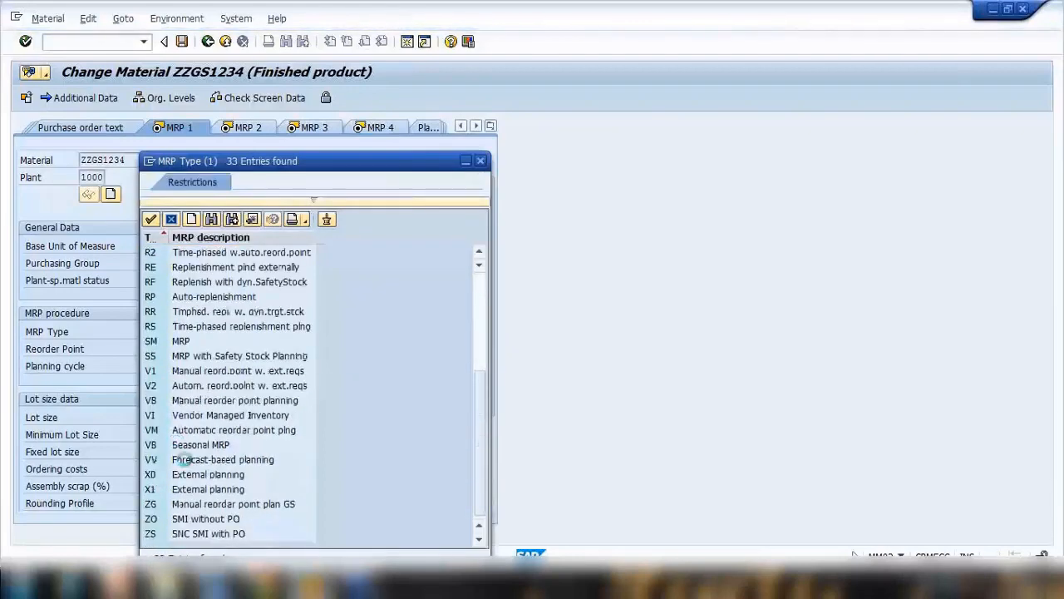
scroll(up, 3)
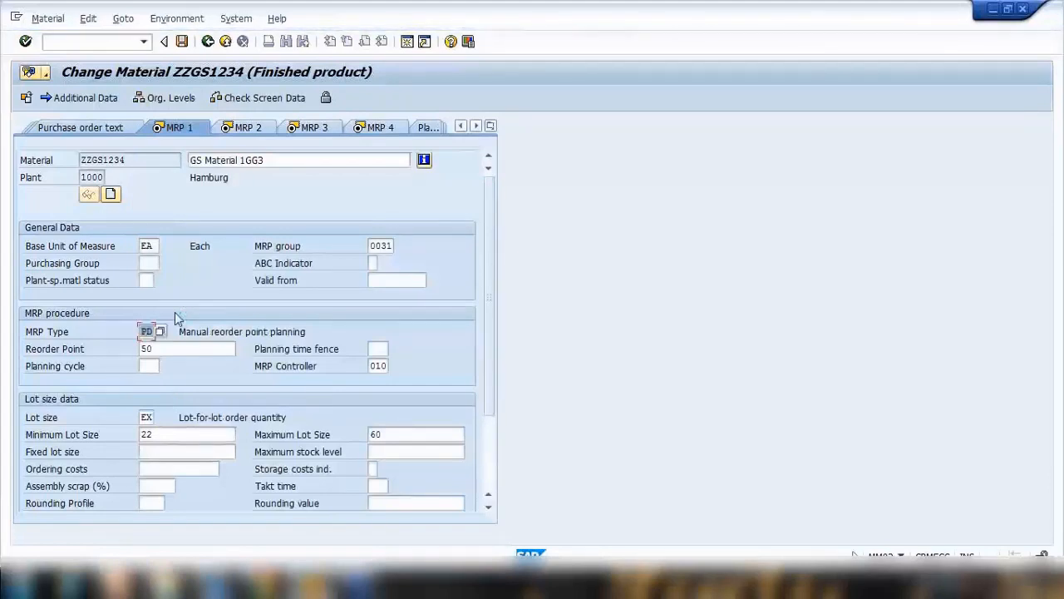
- Review the MRP 2 data and bring up the list of the material's data views
click(187, 347)
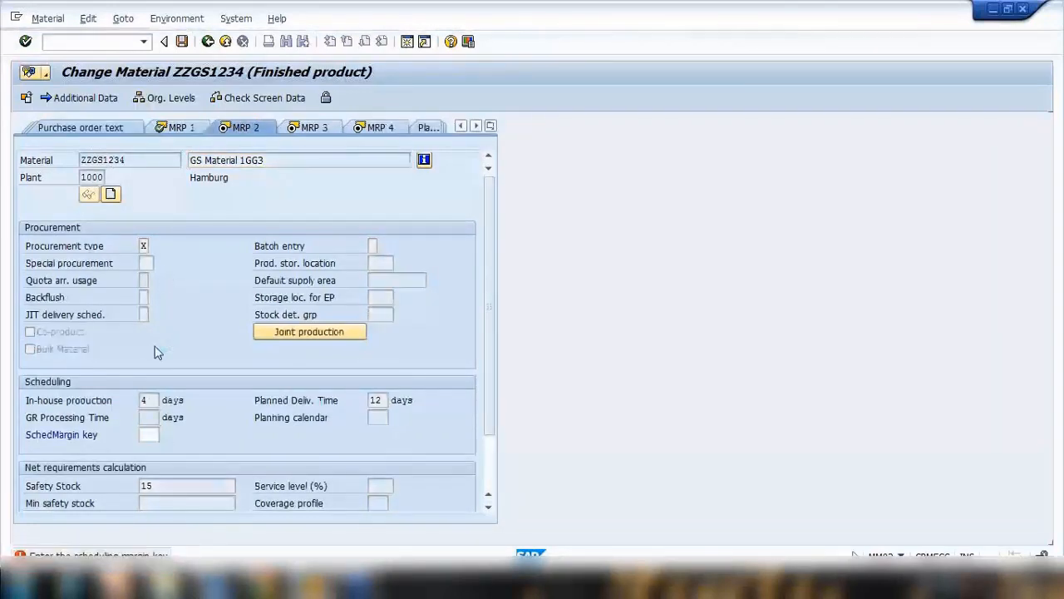
click(148, 434)
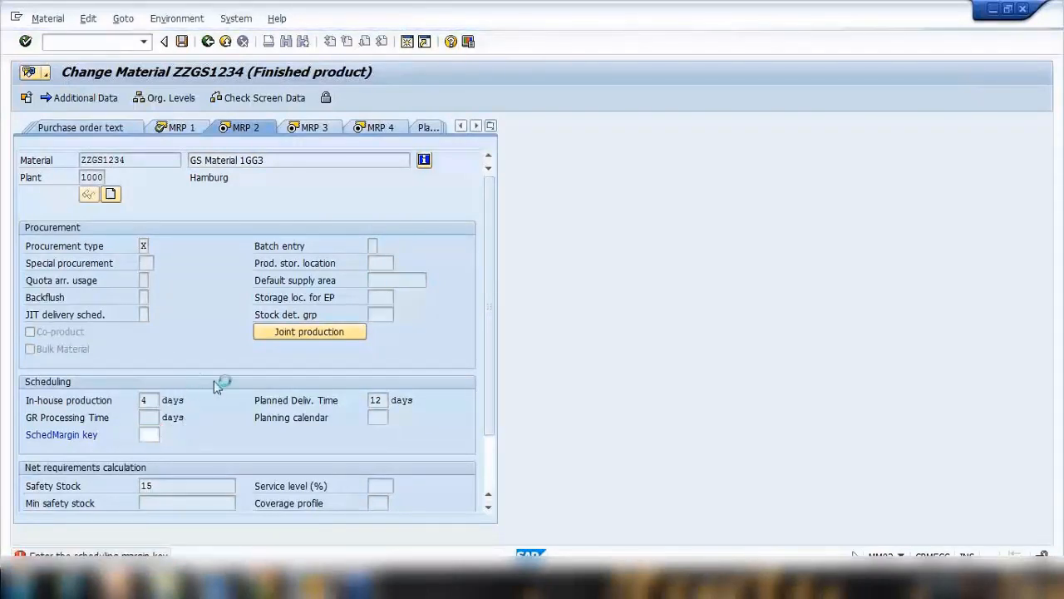
click(149, 433)
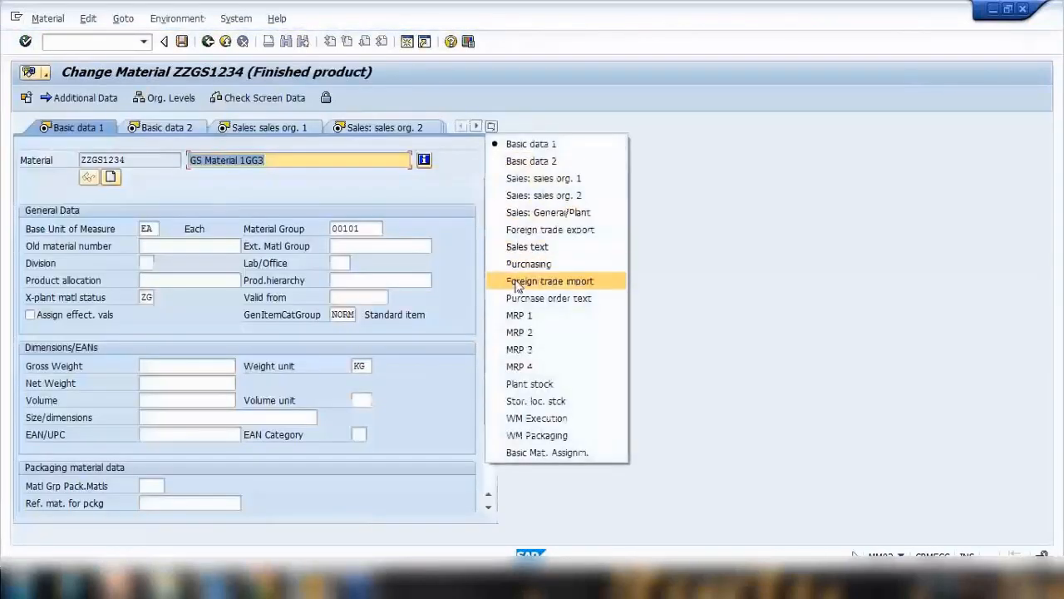
- Change the MRP type from PD to VB (manual reorder point planning) in MRP 1
click(518, 314)
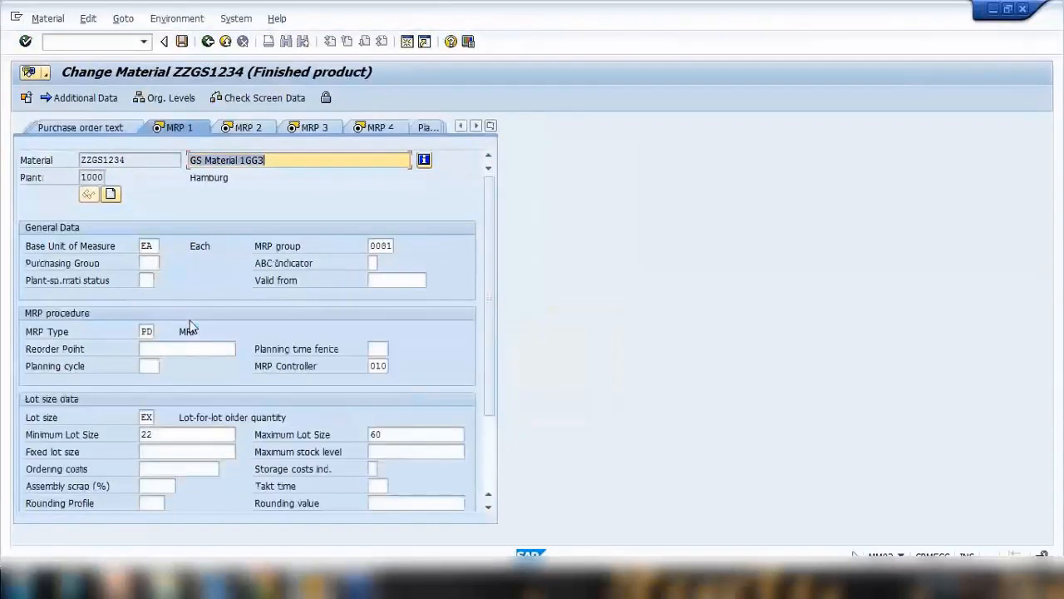
click(147, 331)
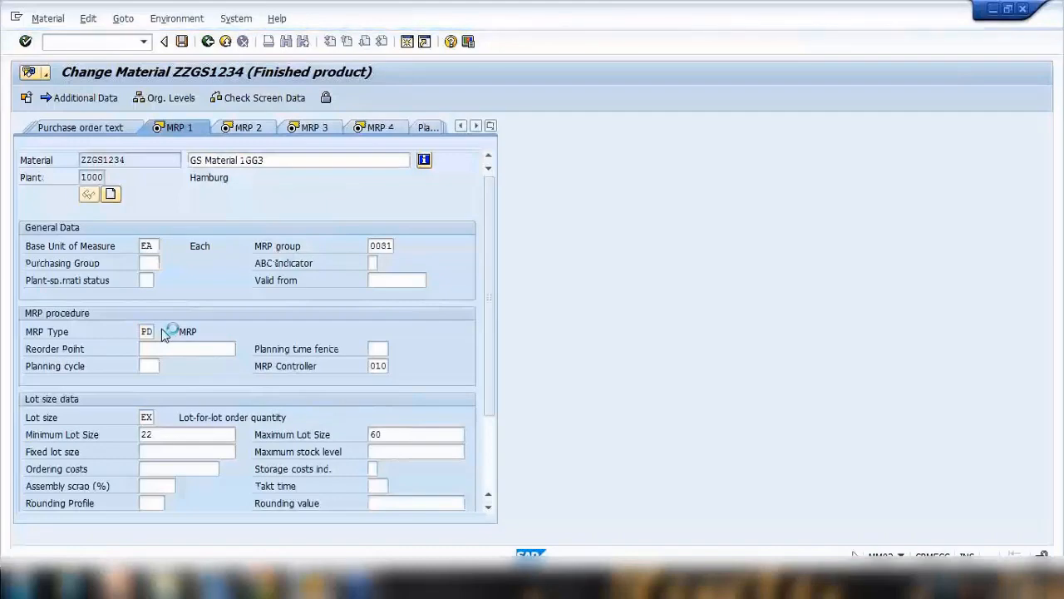
click(173, 331)
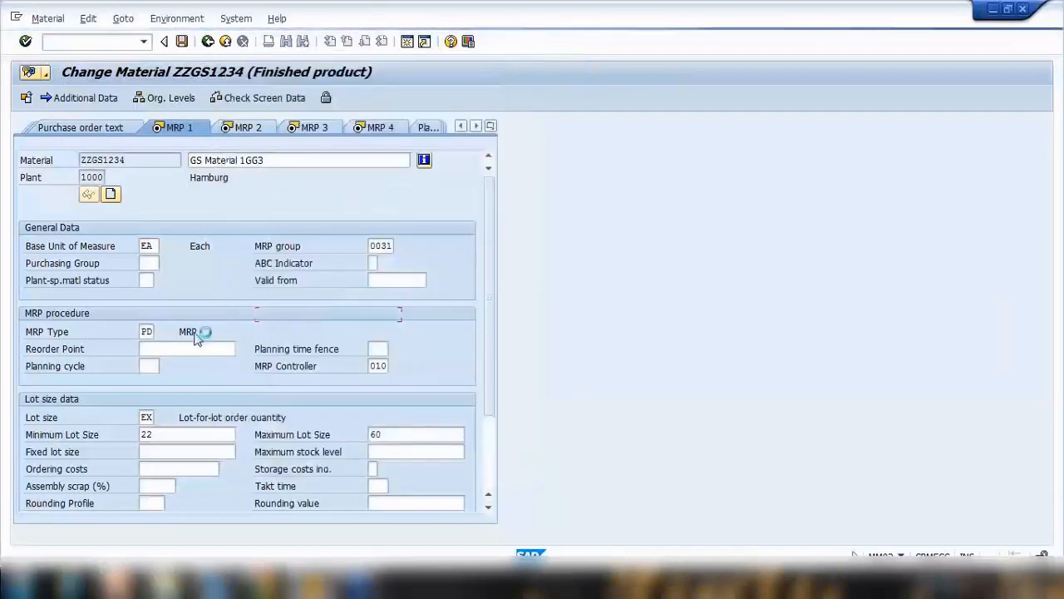
text(VB)
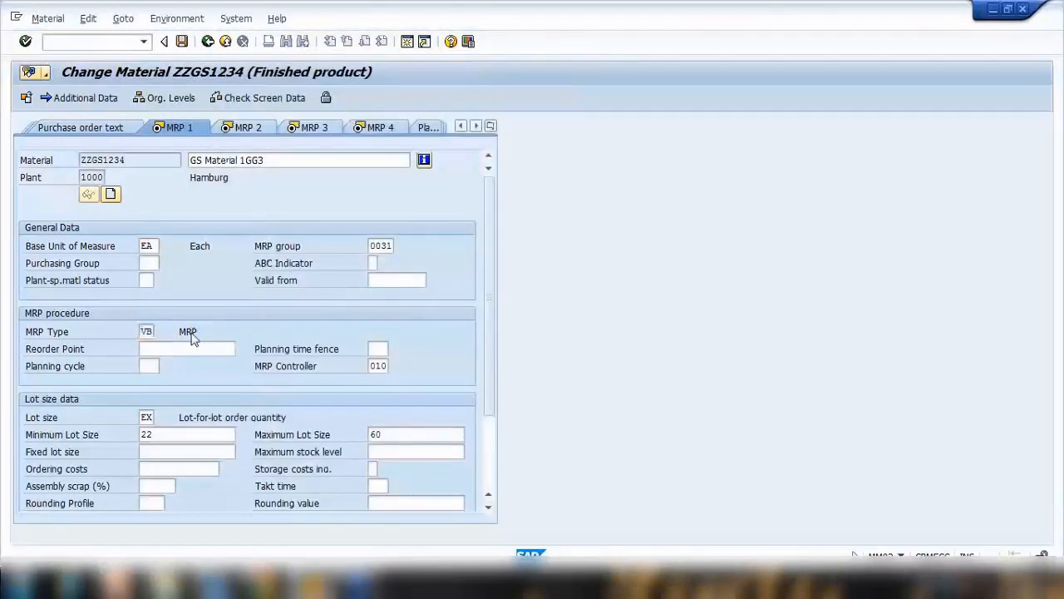
click(187, 350)
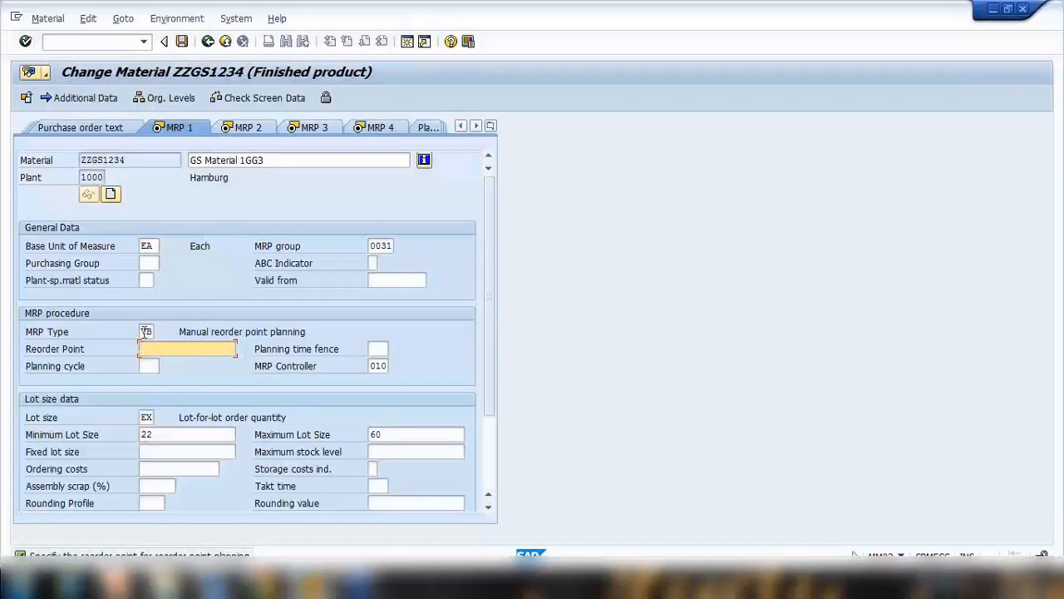
- Enter MRP type VB with reorder point 60, then move to the MRP 2 data
text(VB)
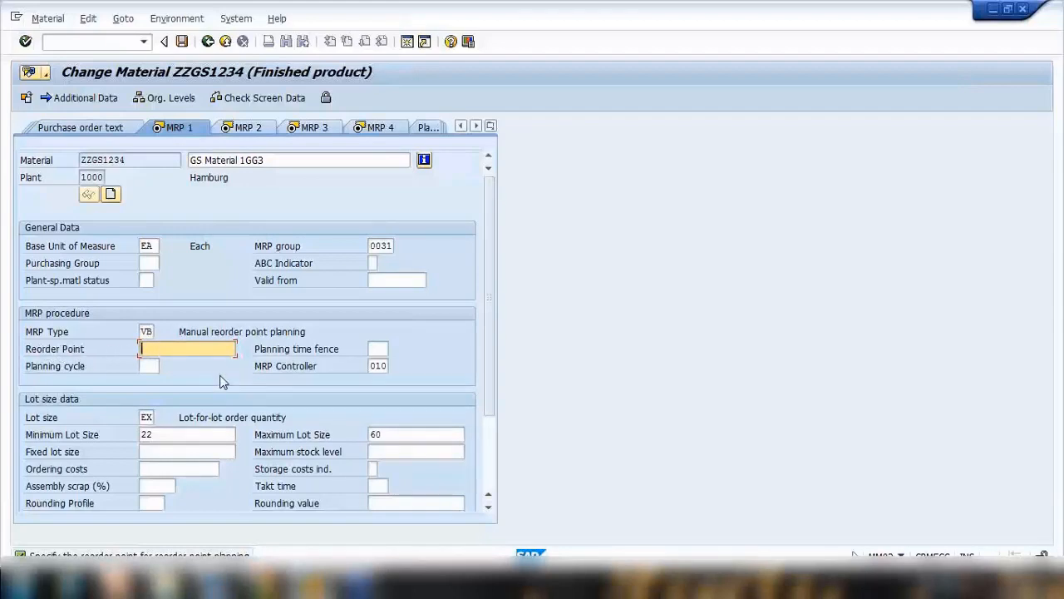
text(60)
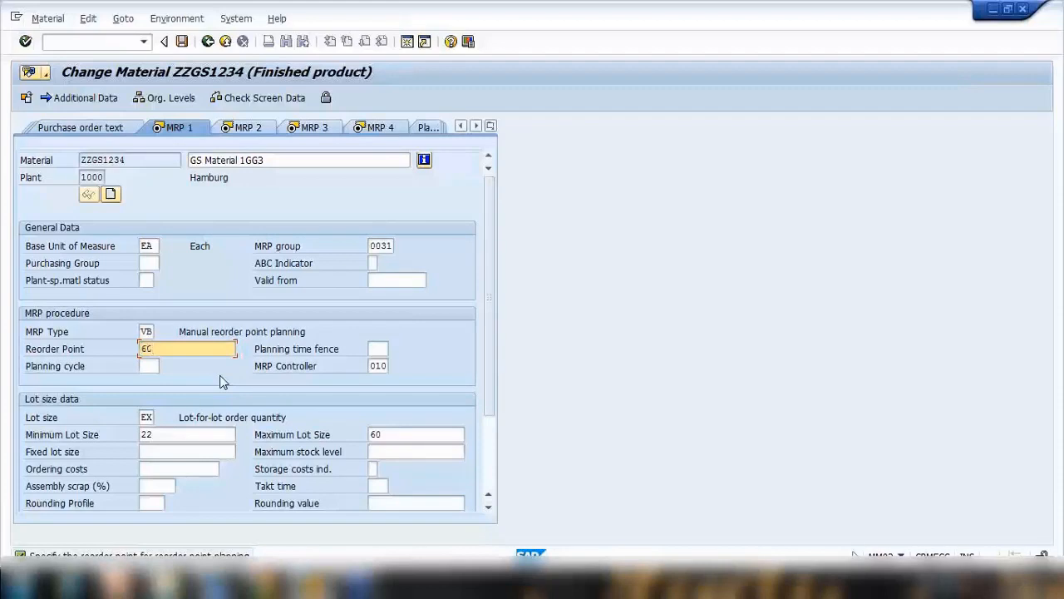
mouse_move(229, 380)
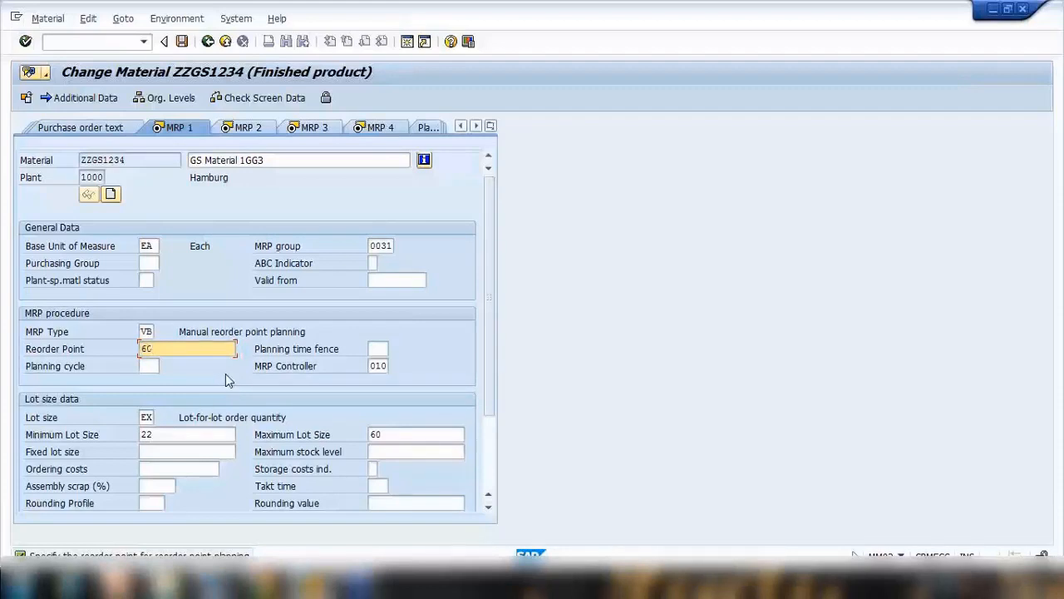
click(138, 126)
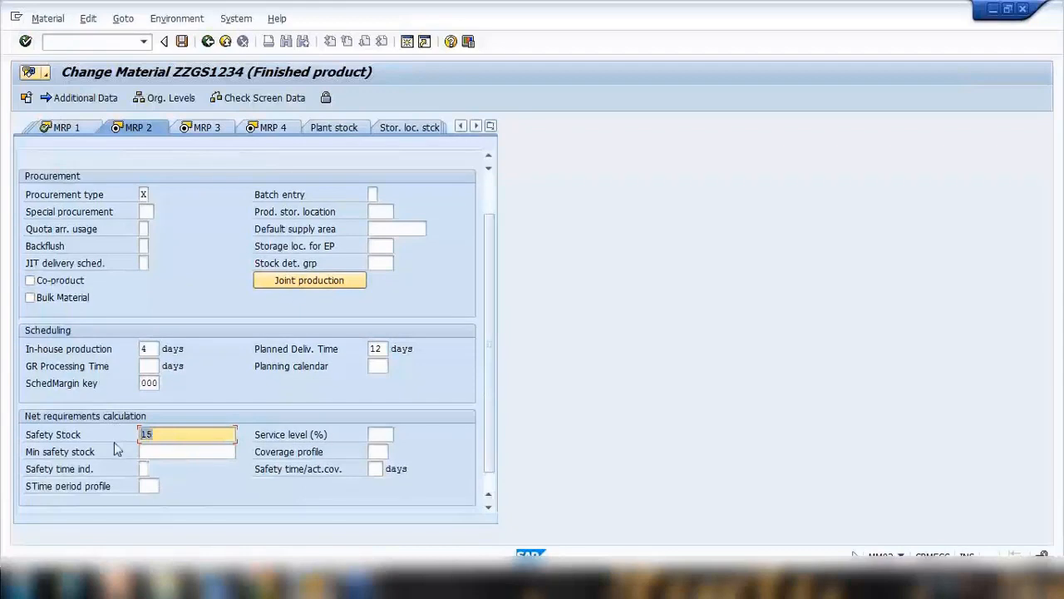
- Replace the safety stock of 15 with 20
text(20)
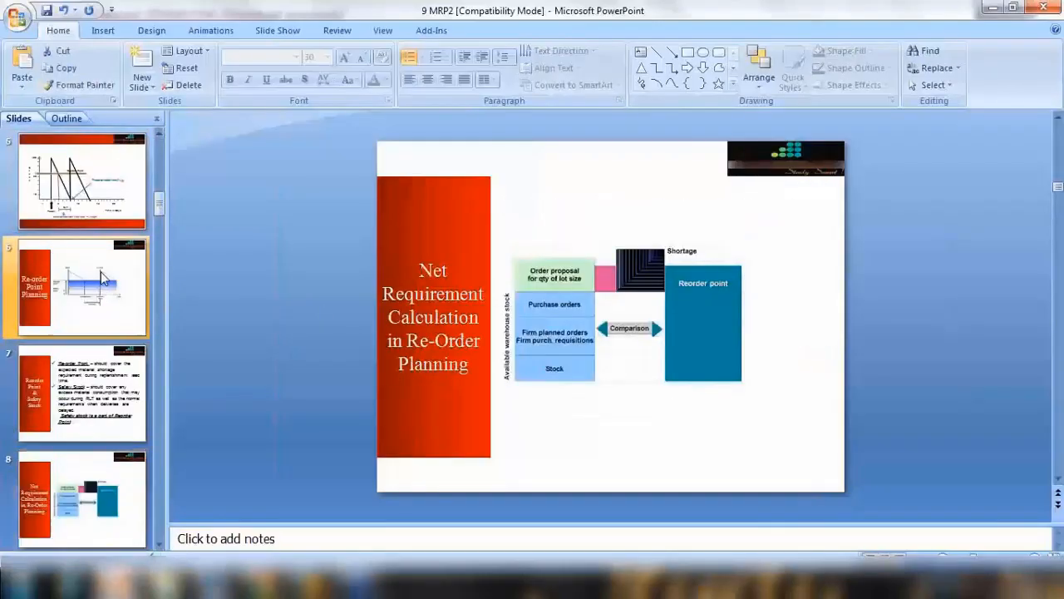
- Show the slide graphing stock over time against the reorder point
click(82, 181)
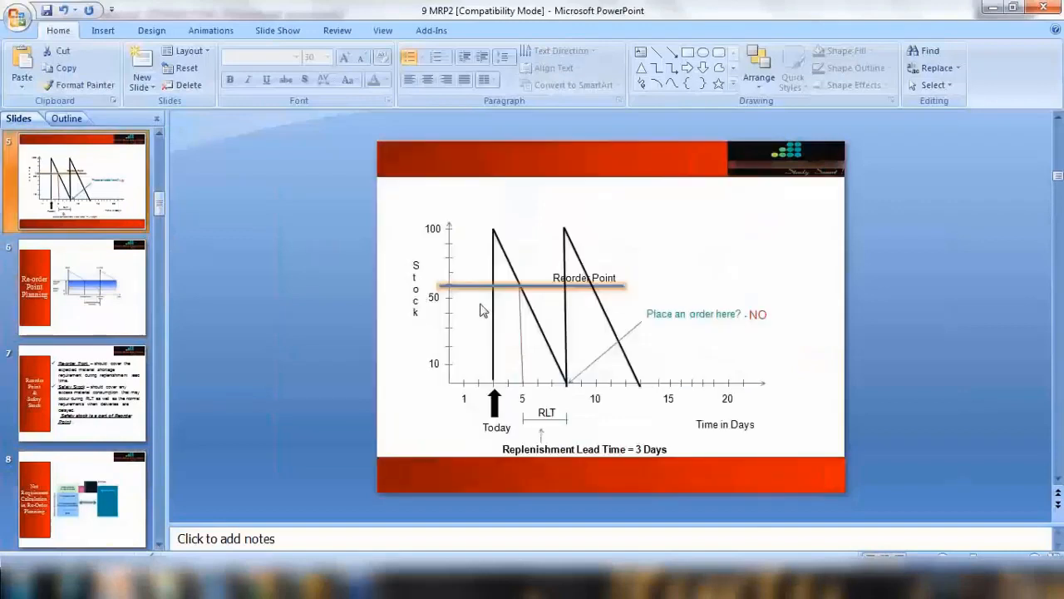
click(81, 286)
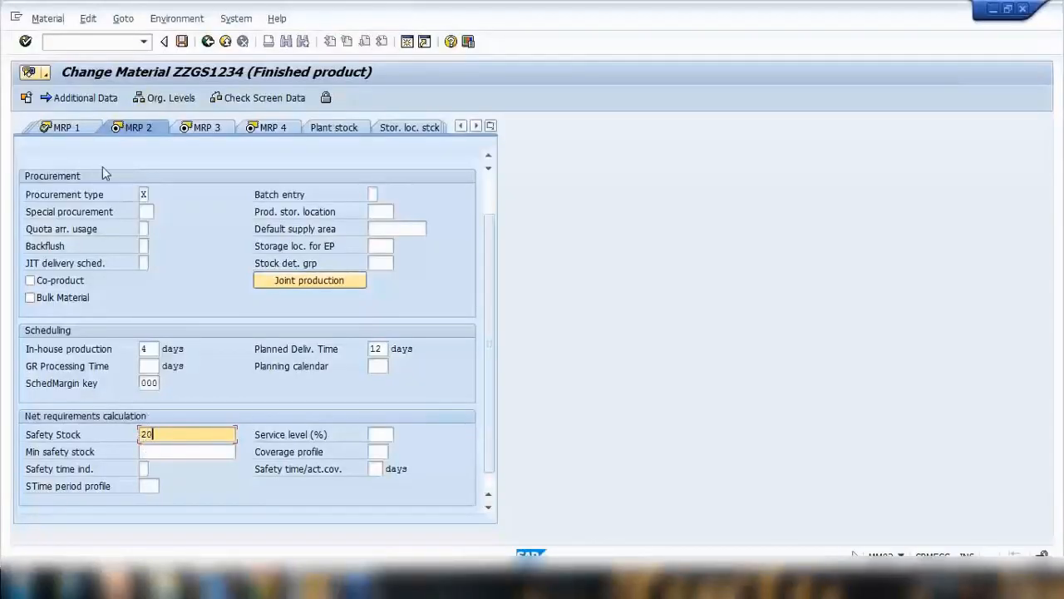
- Save material ZZGS1234's MRP changes and reopen it in MM02 at plant 1000
click(174, 126)
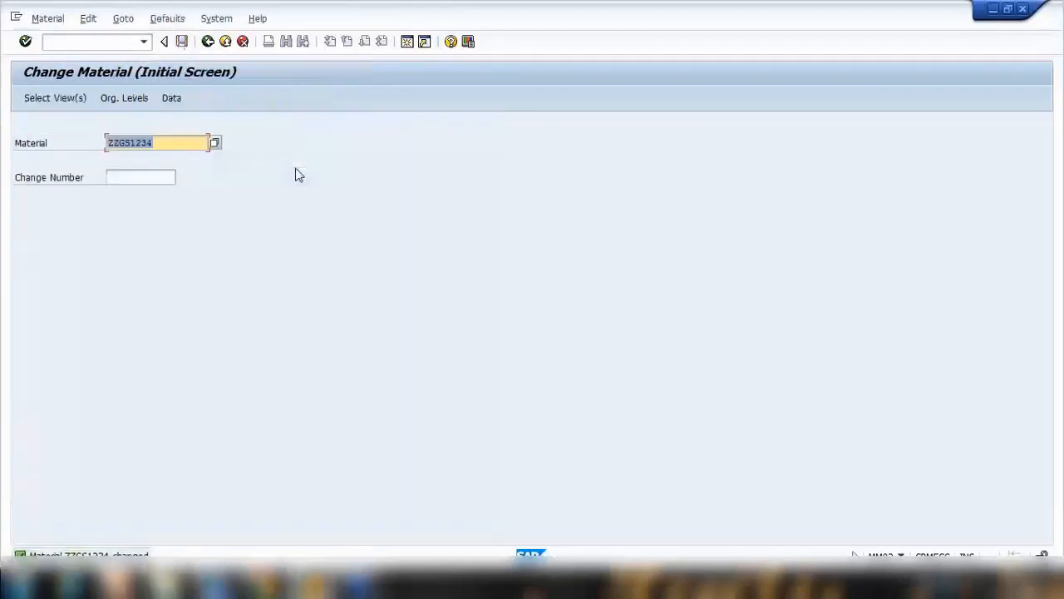
click(55, 96)
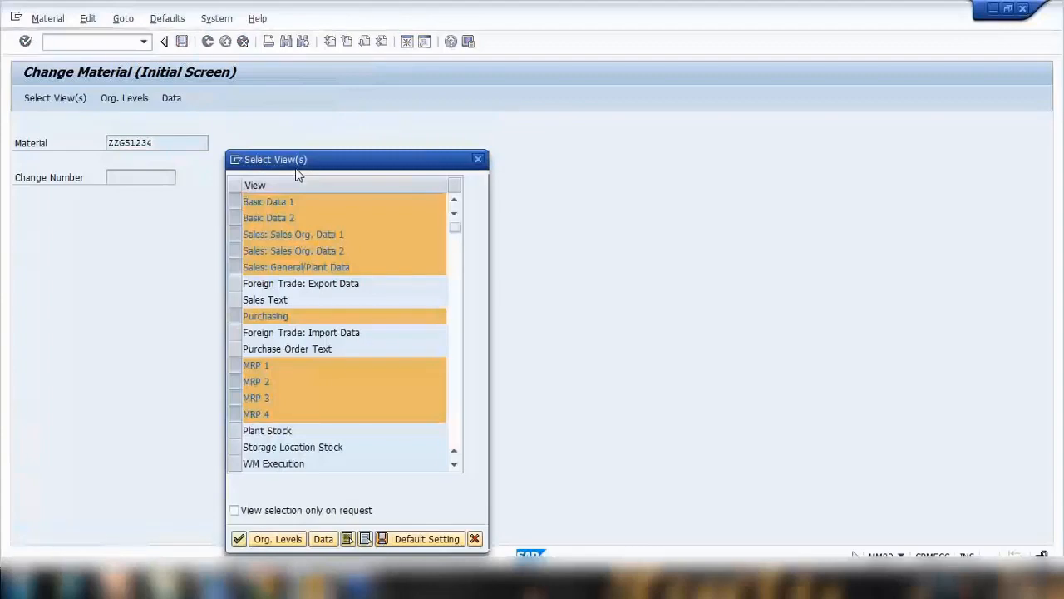
click(276, 539)
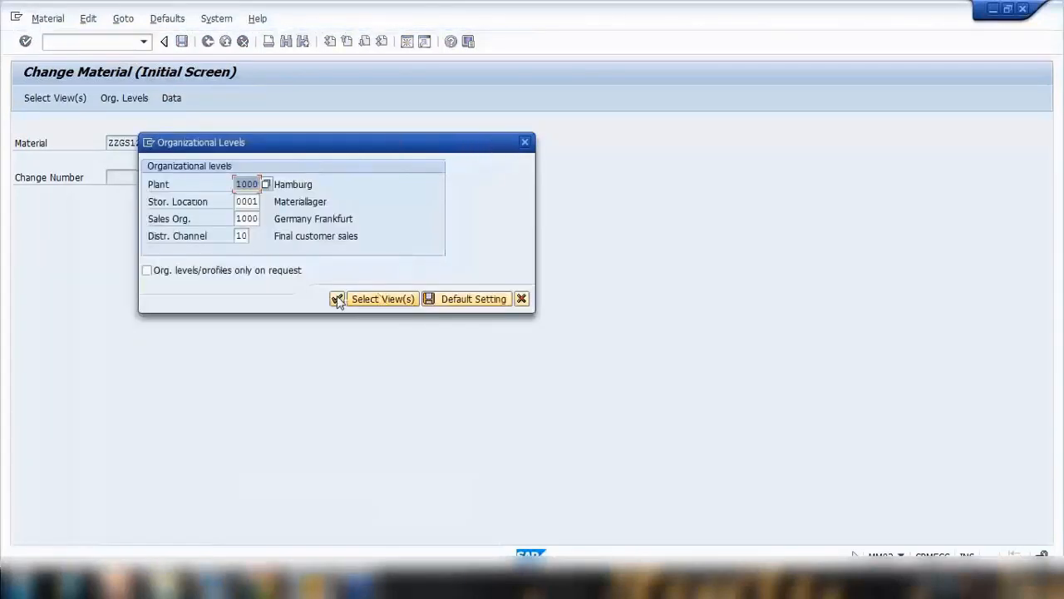
click(382, 299)
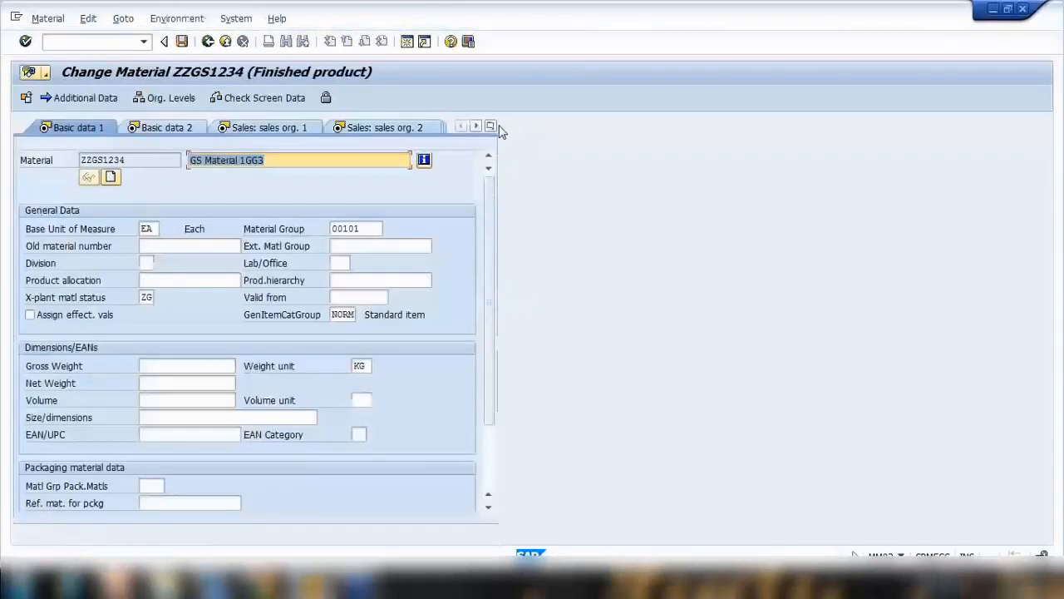